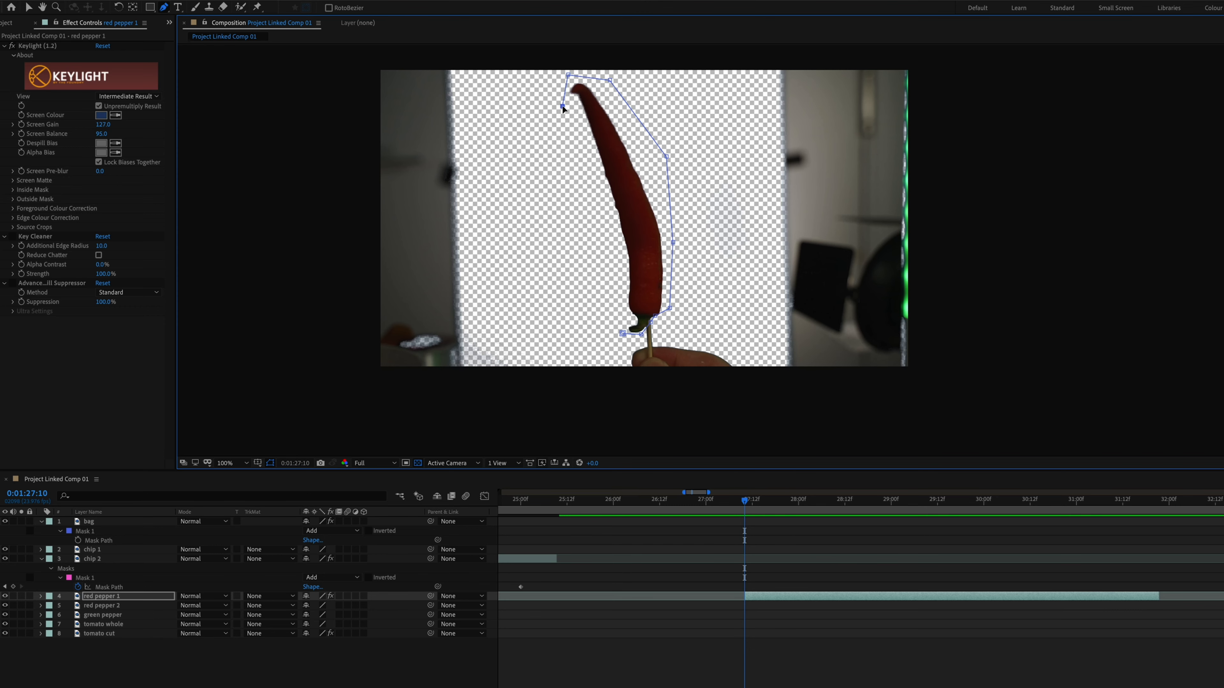
Find the Keylight effect to key the background behind the red pepper.
text(keylight)
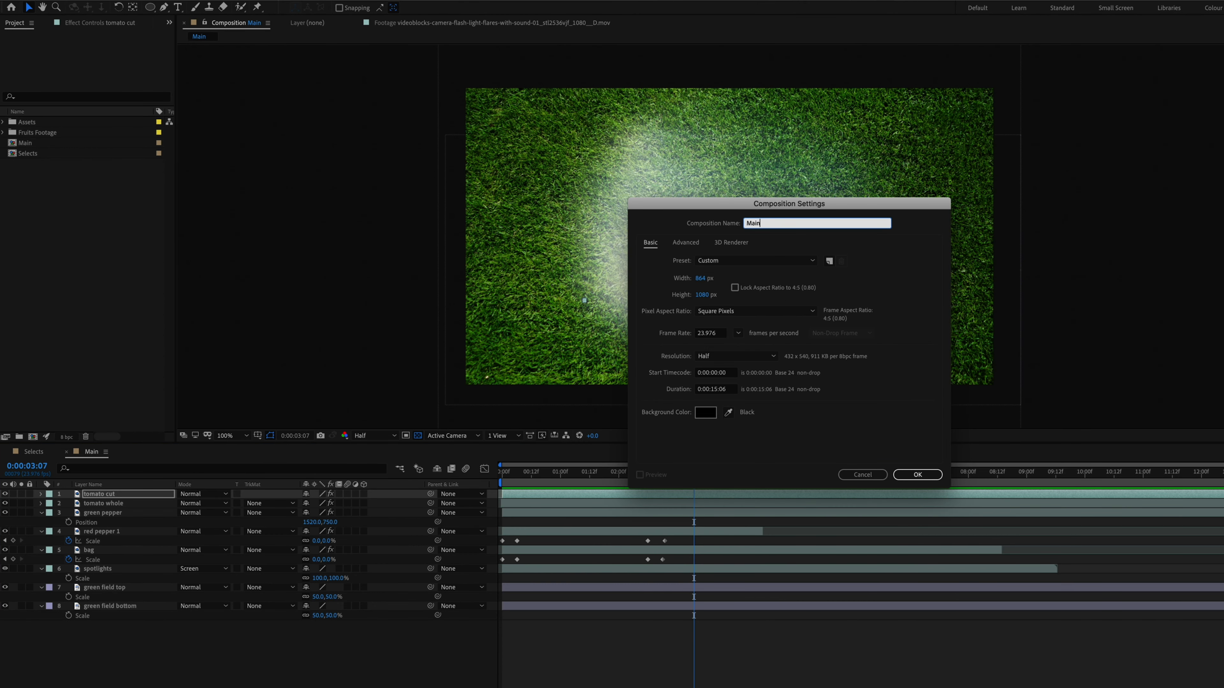
Show the Main composition's settings with its 864×1080, 4:5 frame size.
click(918, 474)
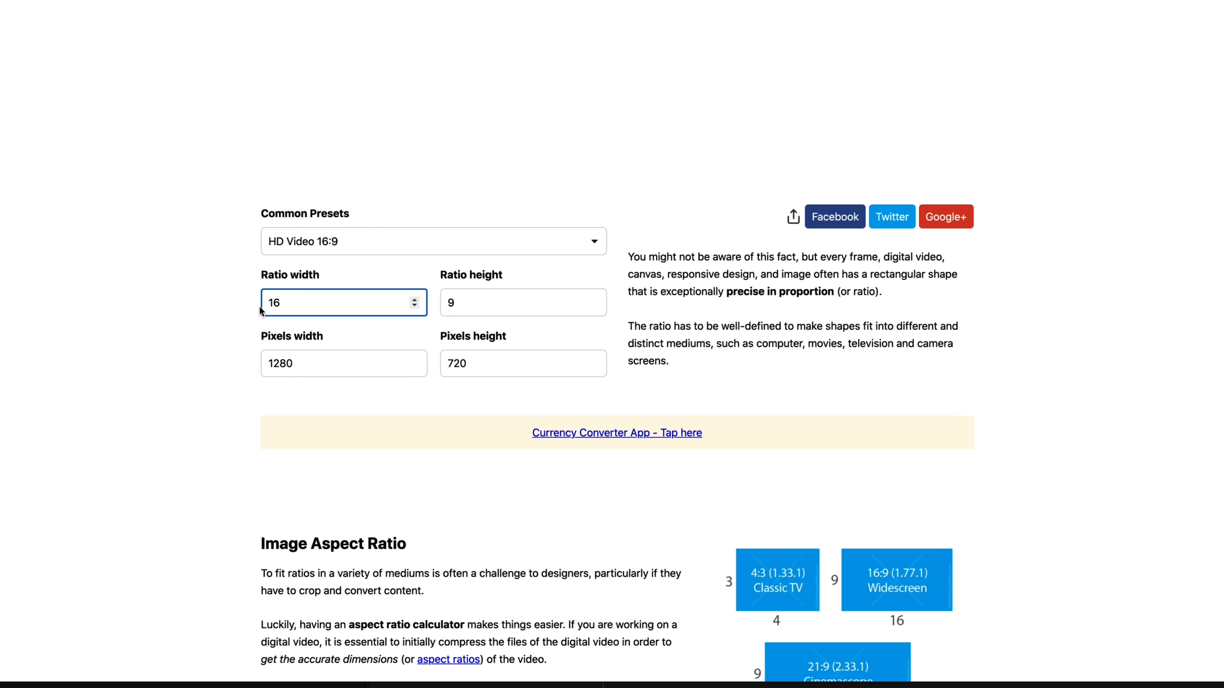
Enter a 4:5 ratio and a 1080-pixel height to get the matching width.
text(5)
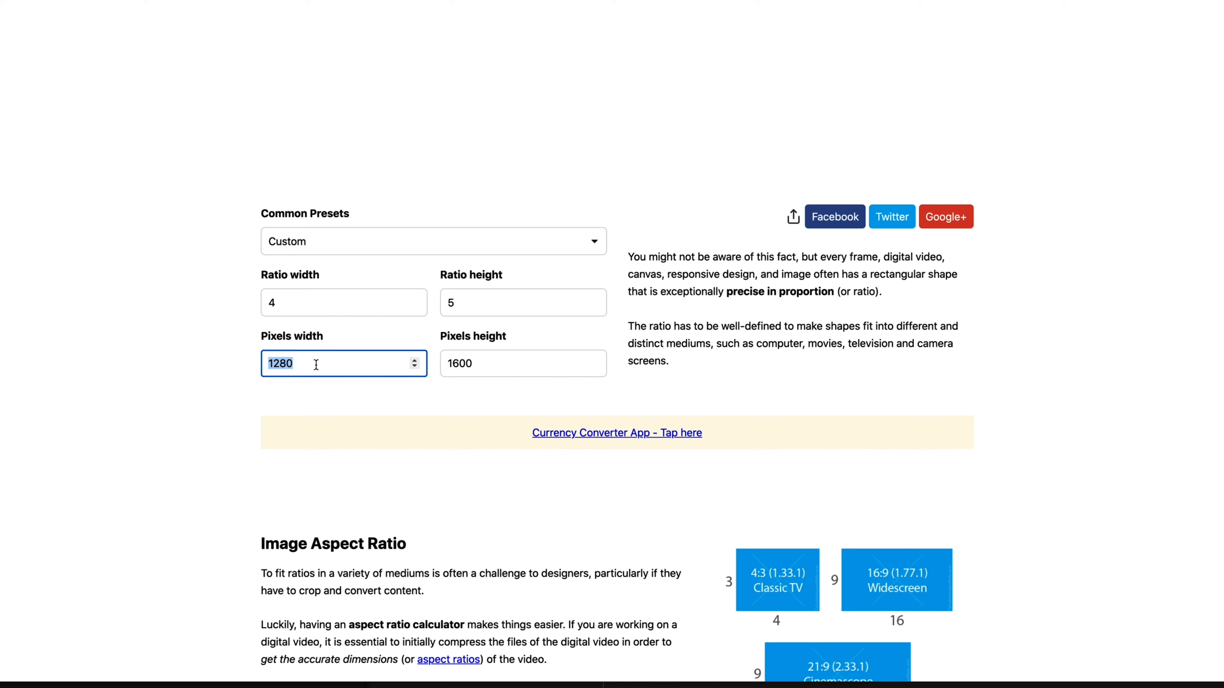
click(523, 364)
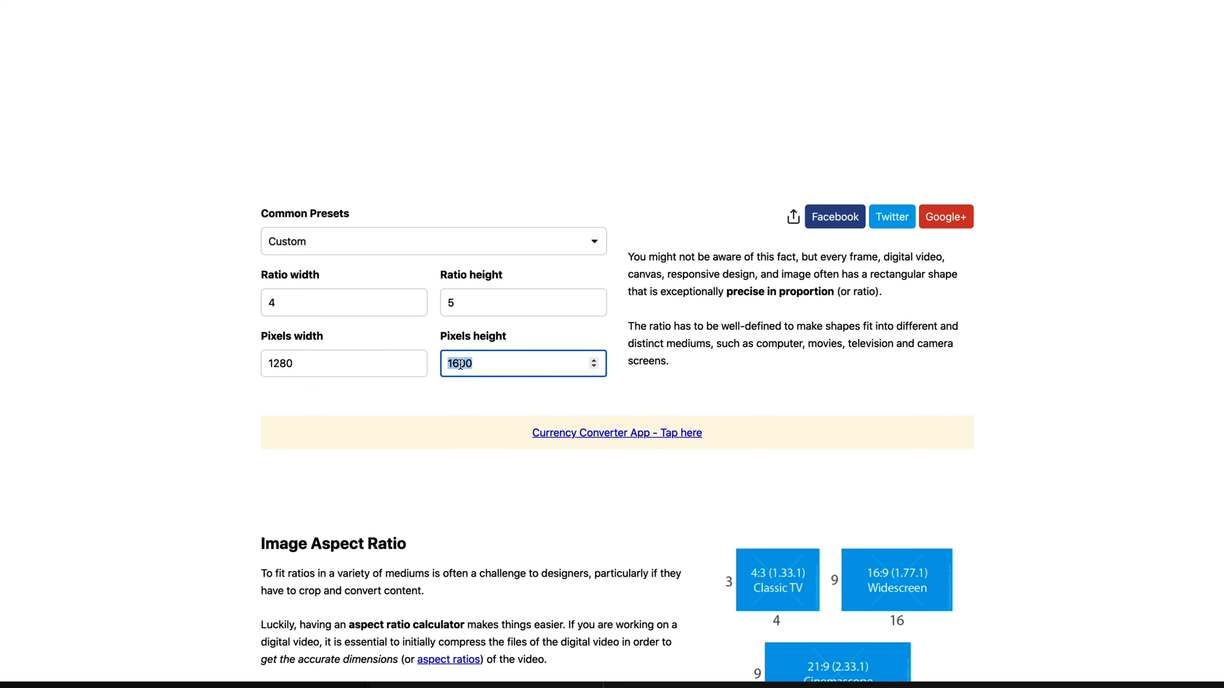
text(1080)
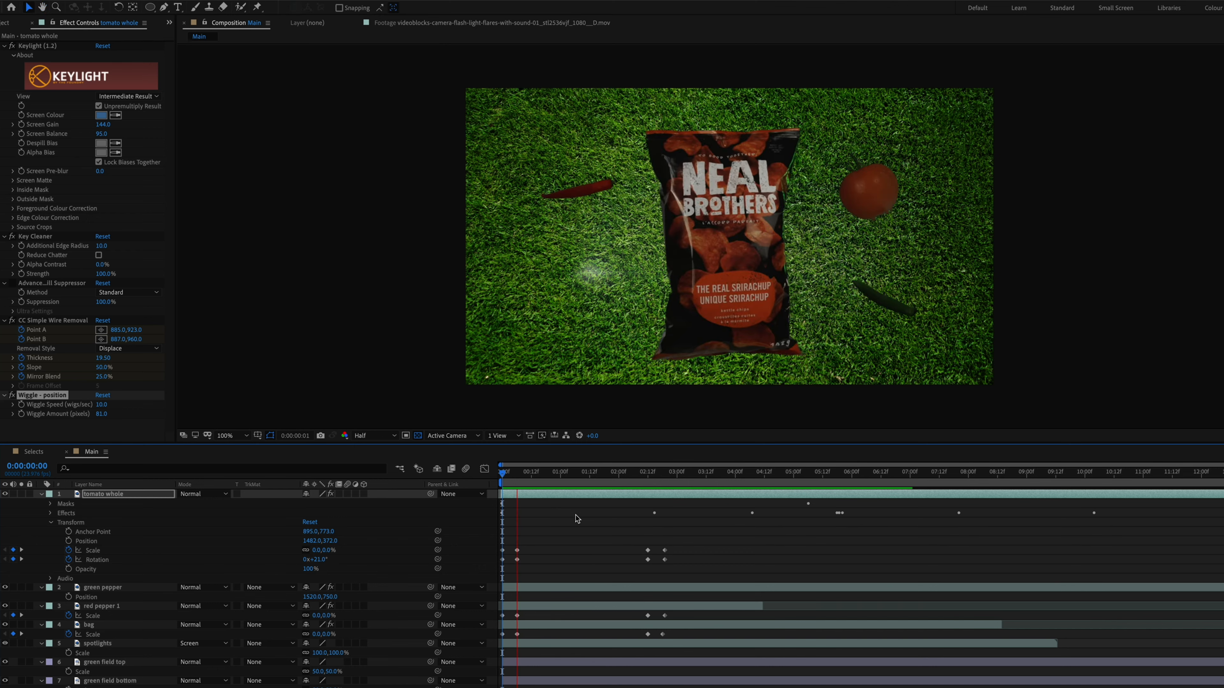
Switch to the Main_4:5 composition with the chip bag and vegetables over grass.
click(636, 467)
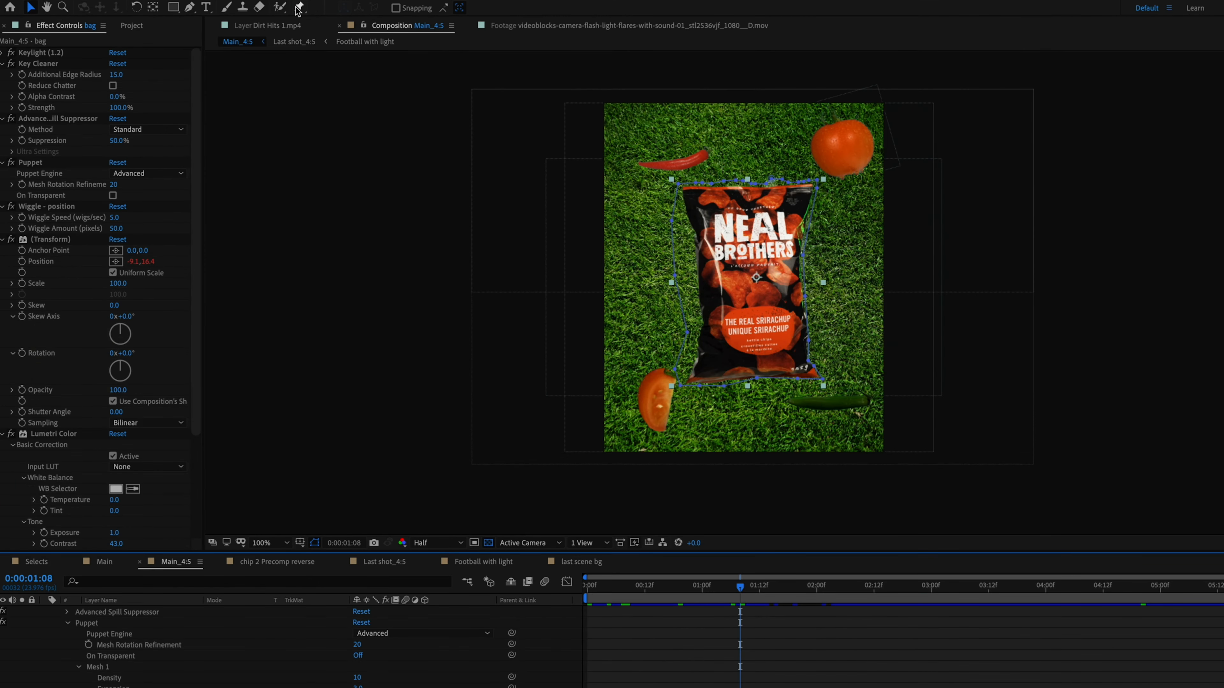
mouse_move(299, 7)
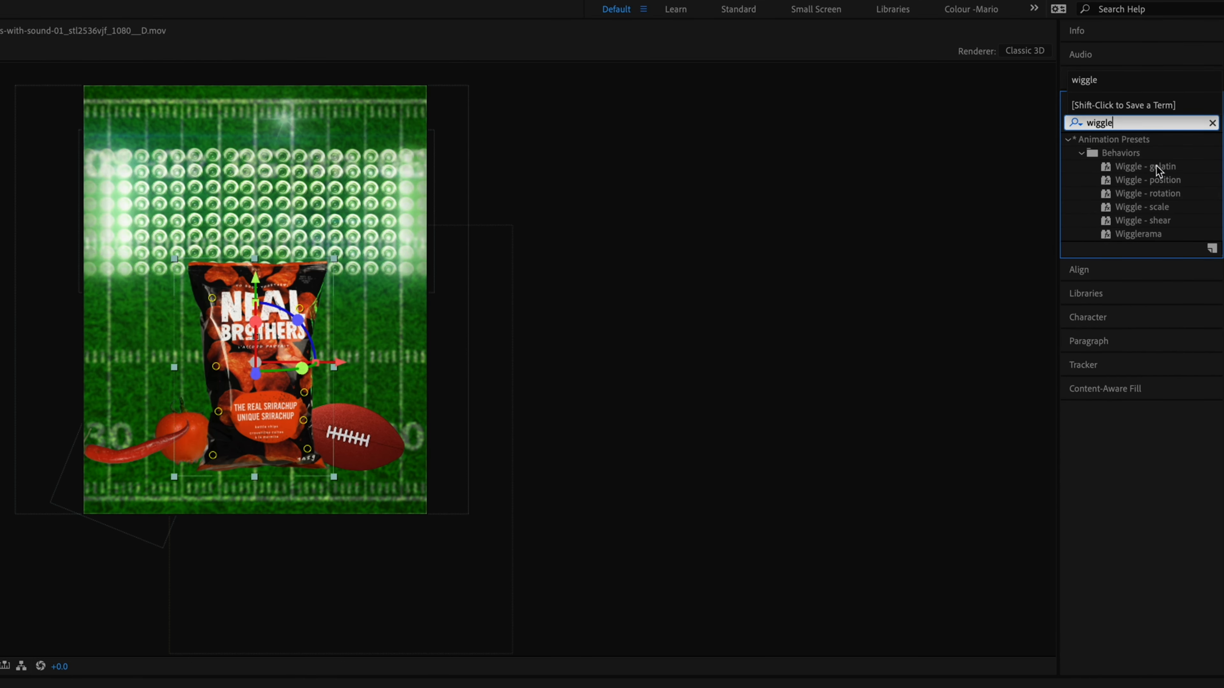
Apply the Wiggle - position preset so the chip bag shakes.
click(1149, 180)
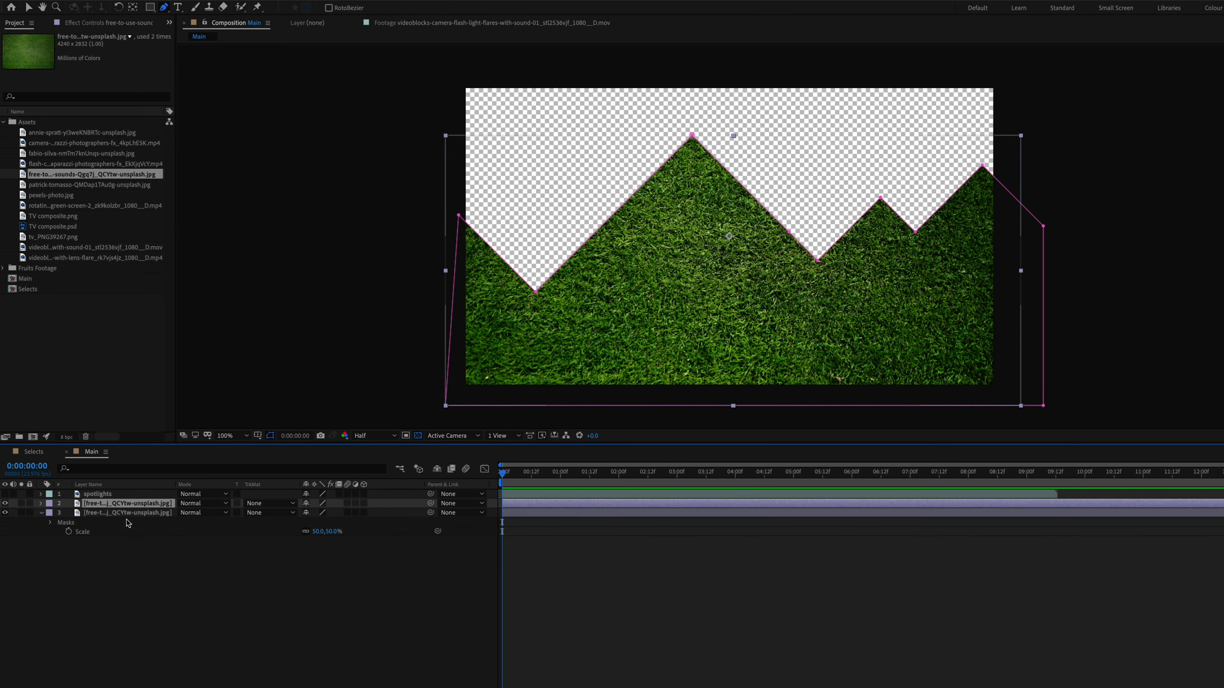
Rename the masked grass layer to 'green field bottom'.
text(green field bottom)
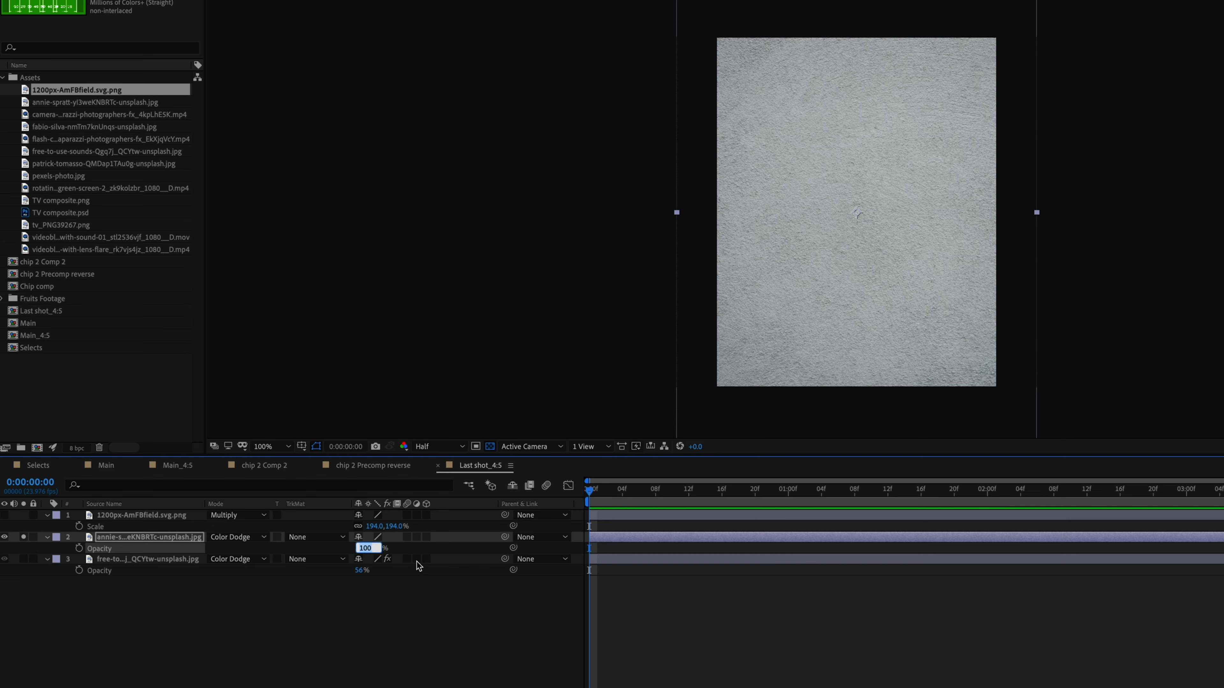
Set the texture layer's opacity to 27%.
text(27)
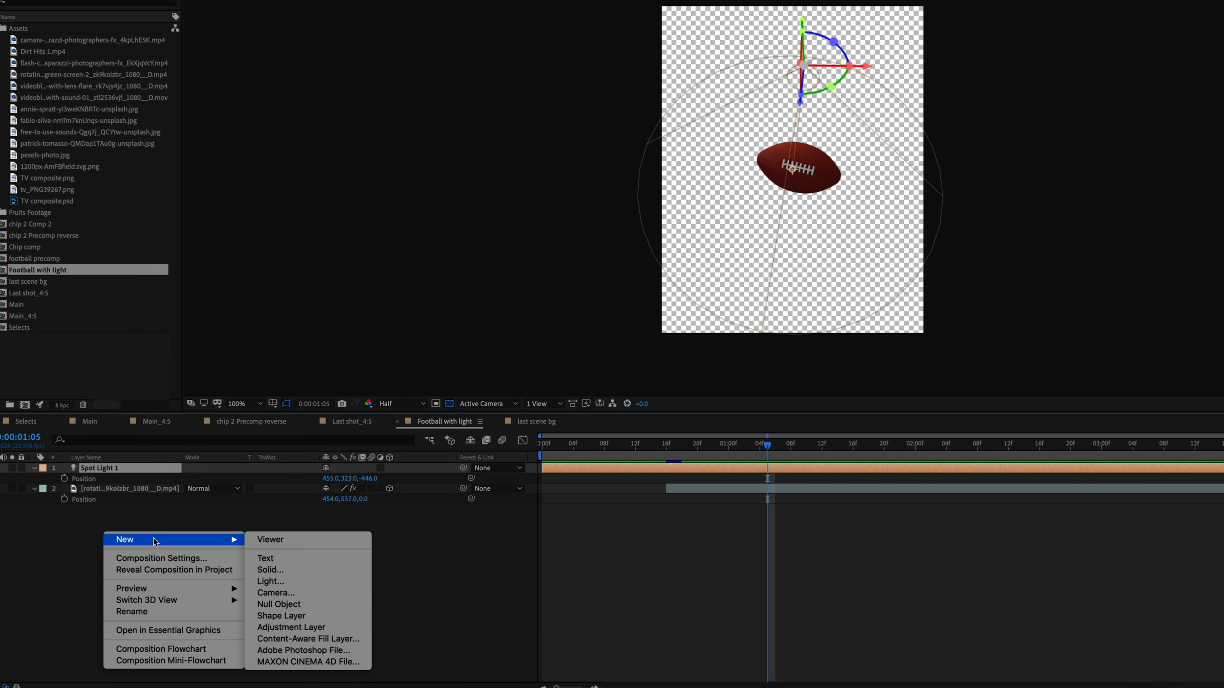
mouse_move(269, 582)
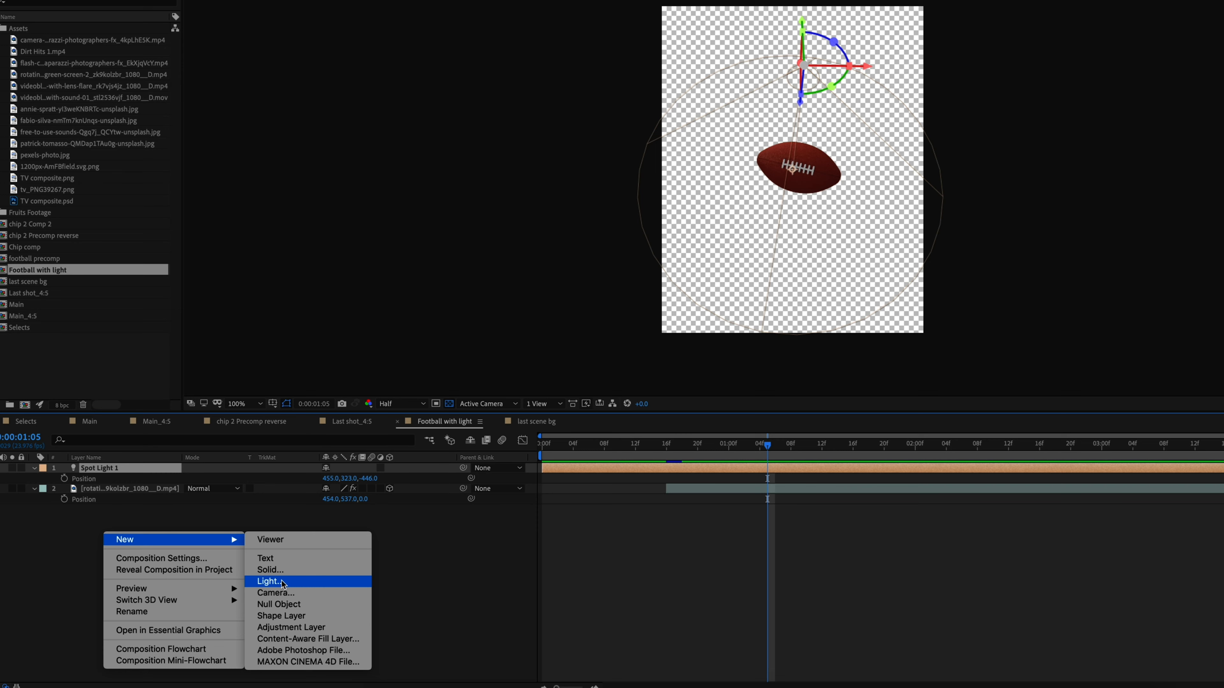
Add a new spot light over the spinning football.
click(270, 581)
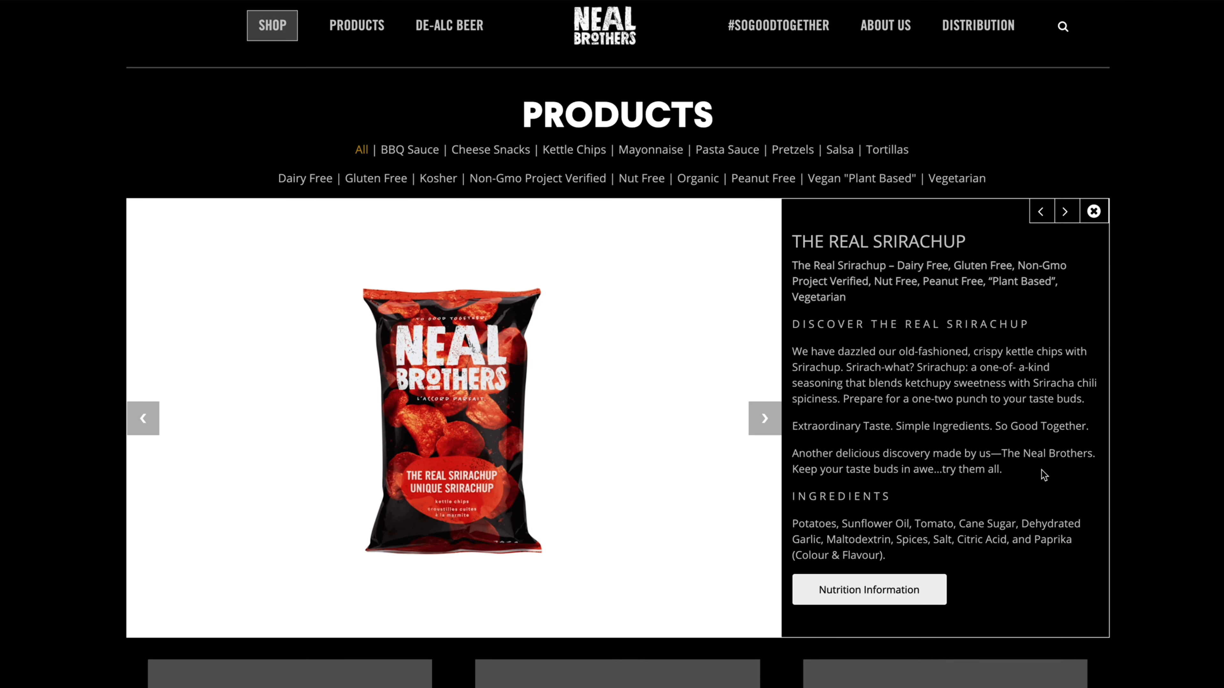
mouse_move(1035, 466)
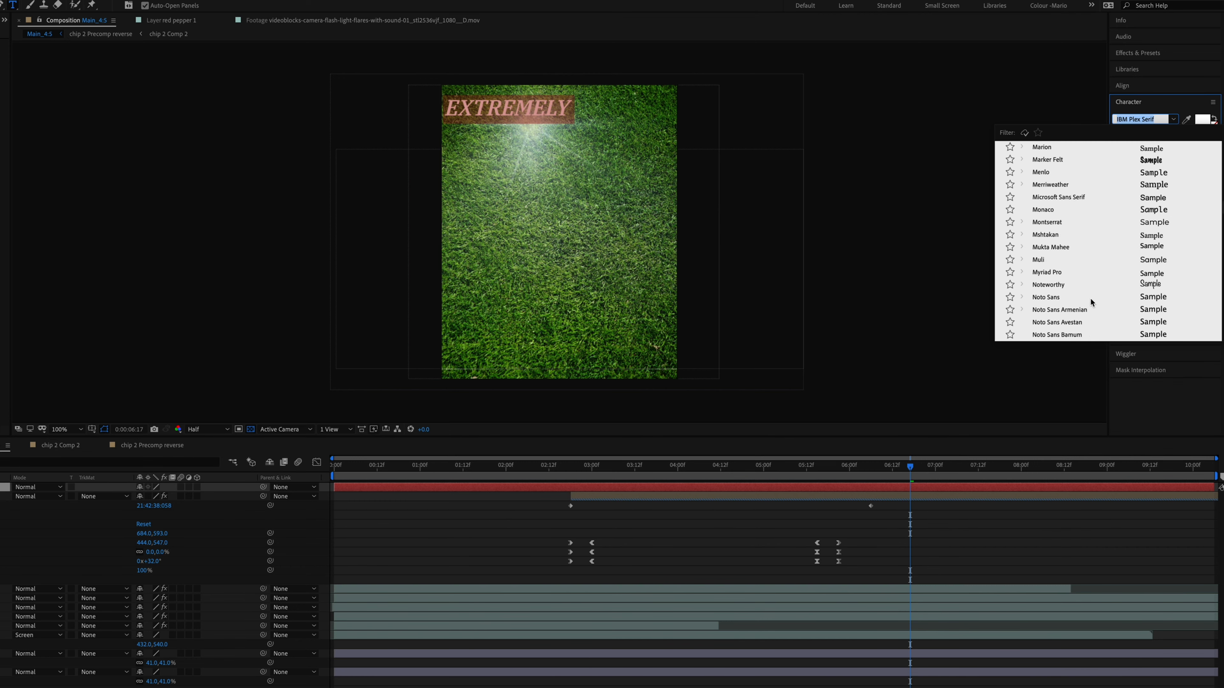
Apply the StymieEF-Black typeface to the EXTREMELY text.
scroll(down, 3)
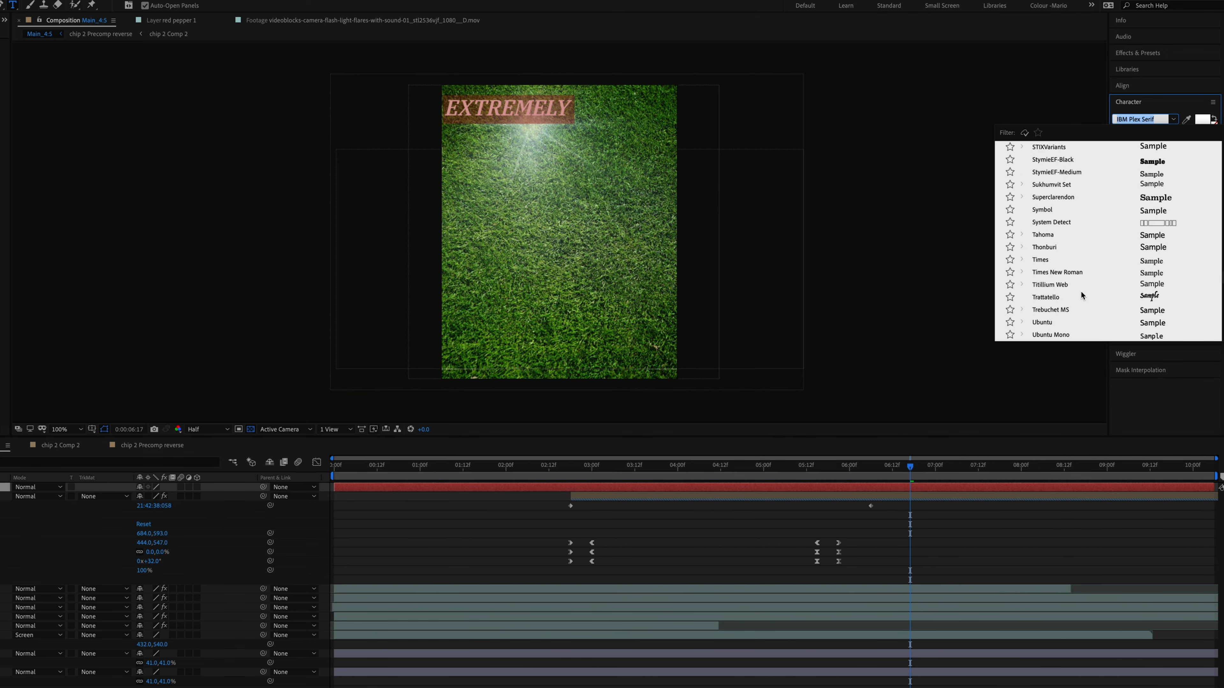
click(1051, 159)
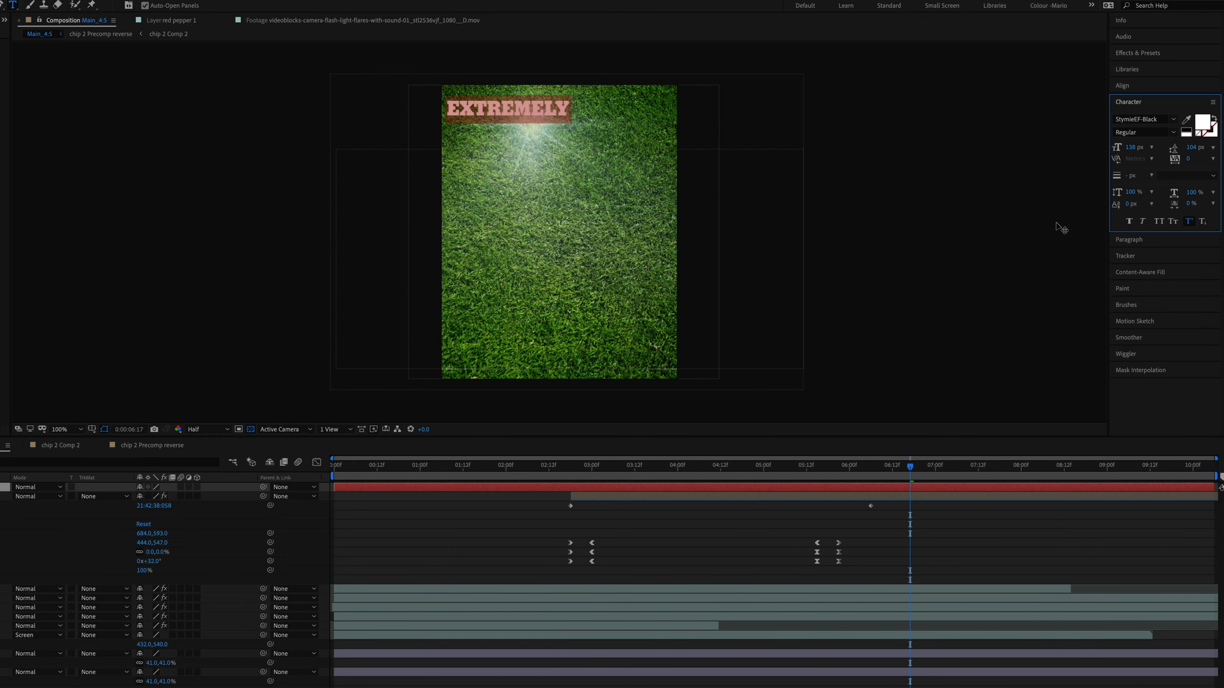